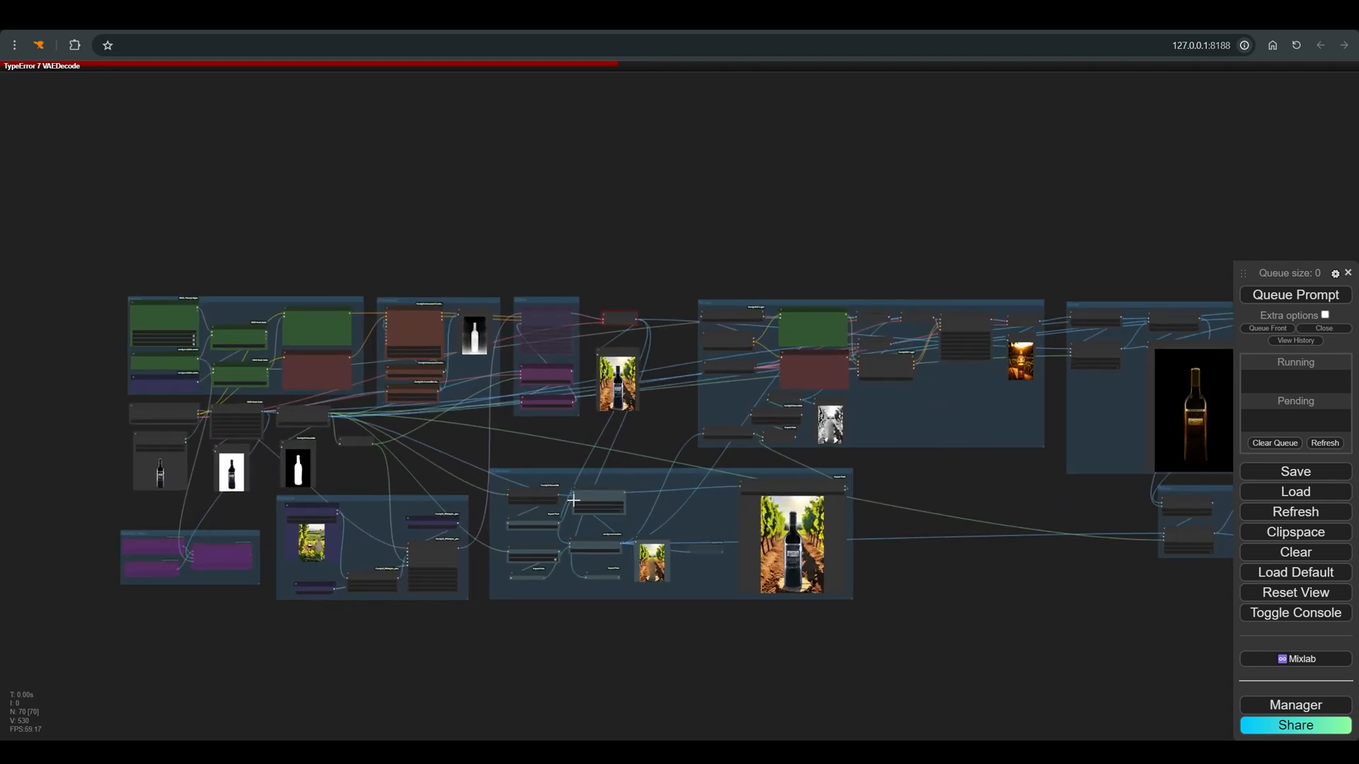
- Pan the canvas onto the Prompt group reading product 'bottle' and background 'in vineyard back light'
left_click_drag(572, 498, 780, 419)
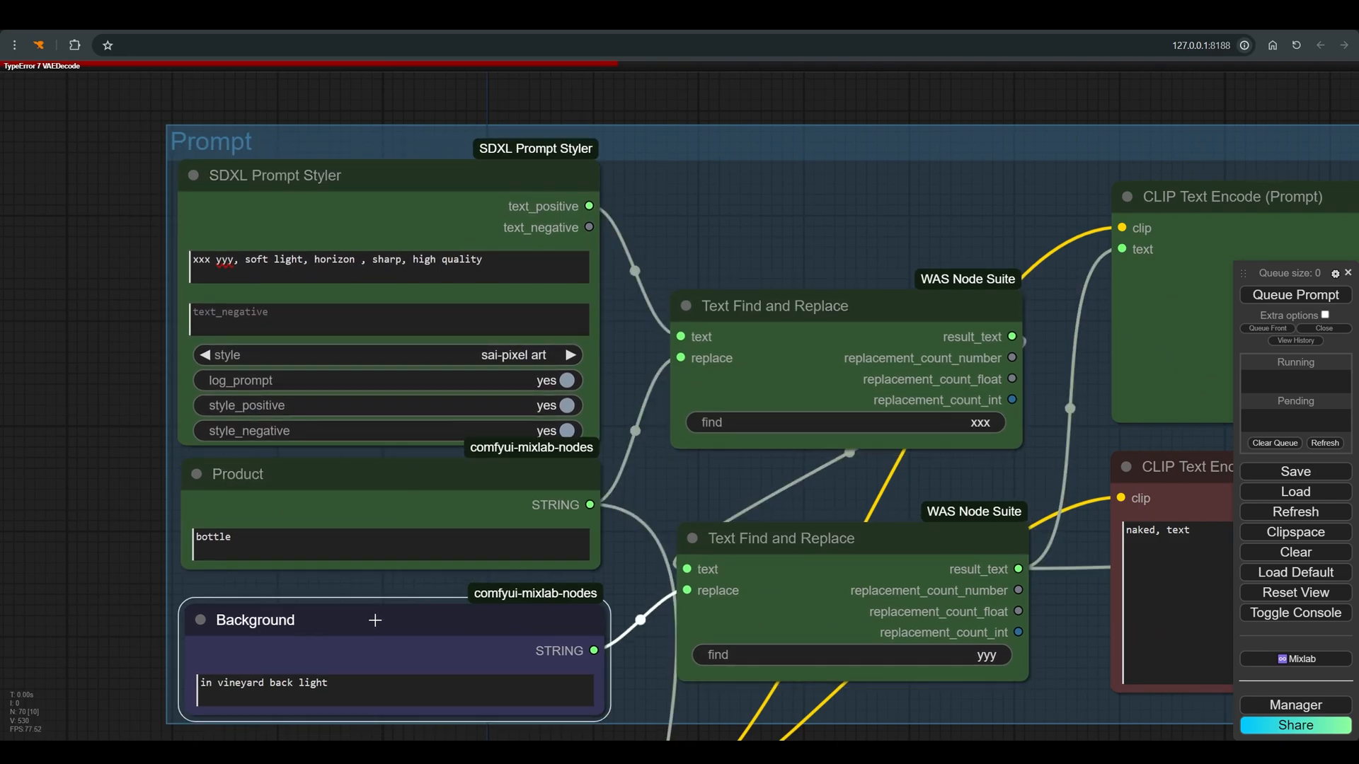
- Scroll past the ControlNet and Latent groups to the IPAdapter Advanced node with the vineyard reference at 0.56 weight
scroll("down", 3)
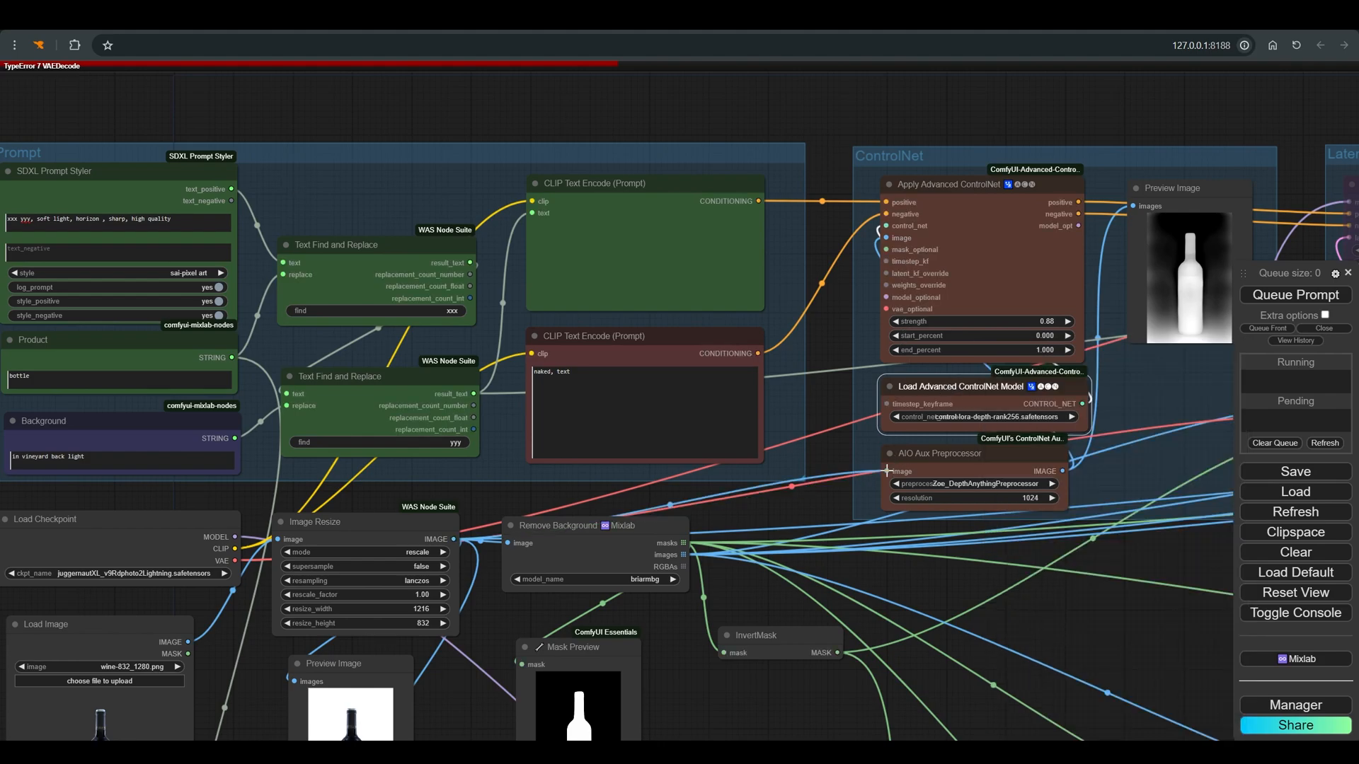
mouse_move(1079, 269)
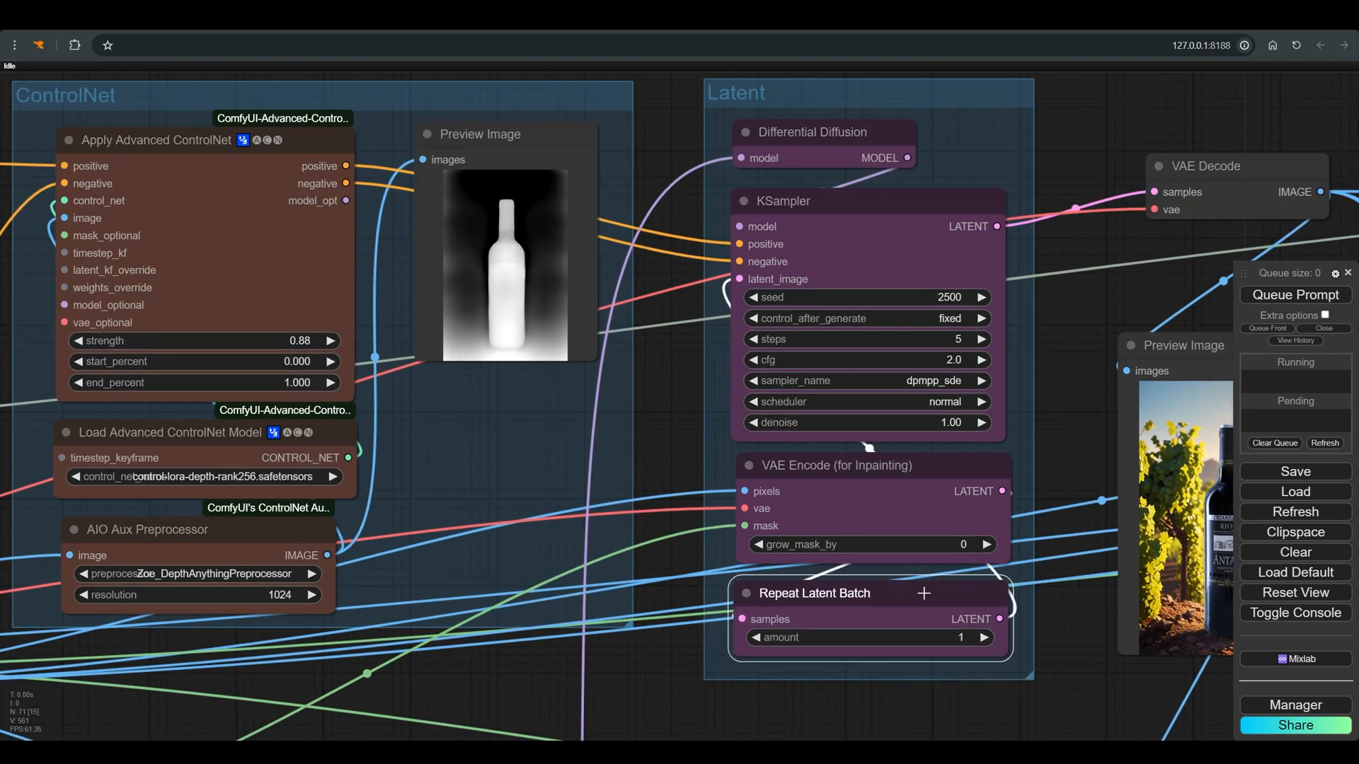
left_click(985, 639)
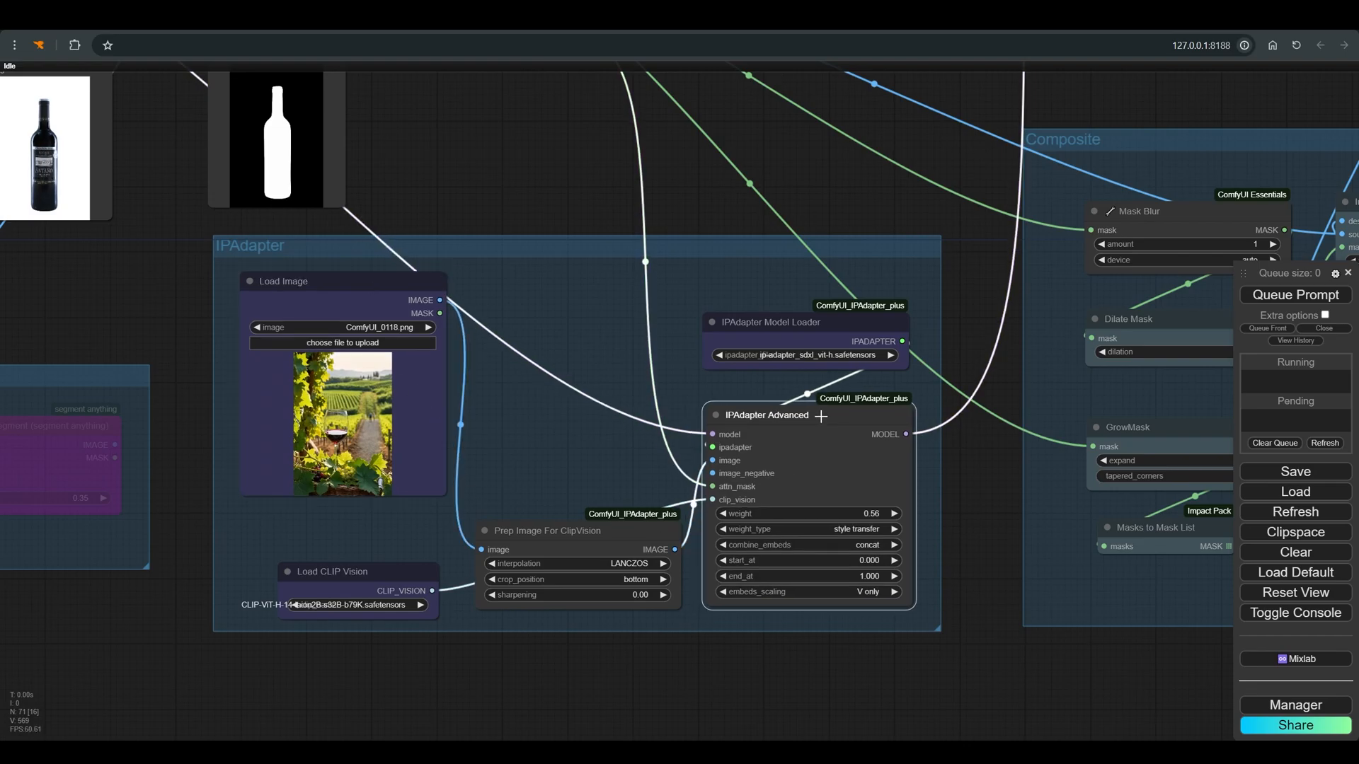
- Scroll to the Composite group with Mask Blur, GrowMask, ImageCompositeMasked and the bottle-over-vineyard preview
scroll("down", 3)
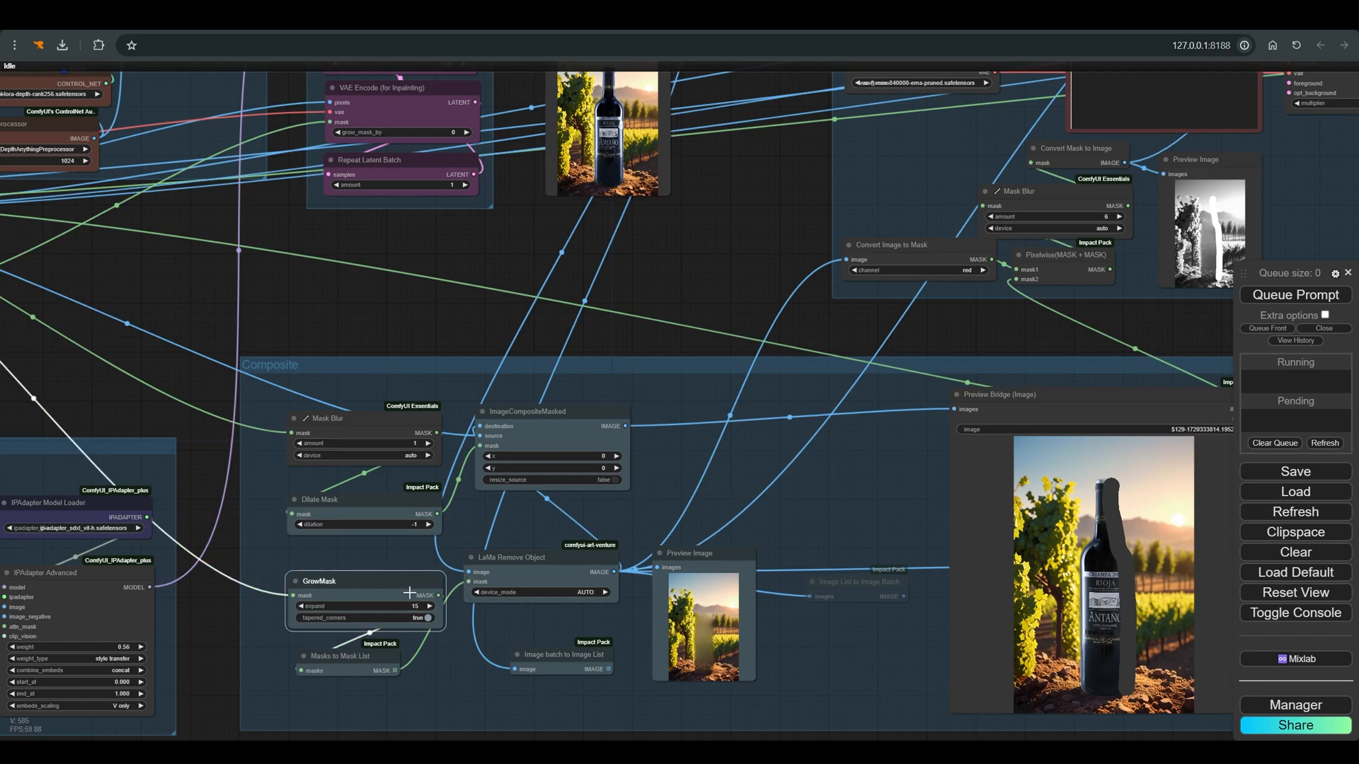
- Scroll to the IC-Light group with Load And Apply IC-Light, IC-Light Conditioning and its KSampler
scroll("down", 3)
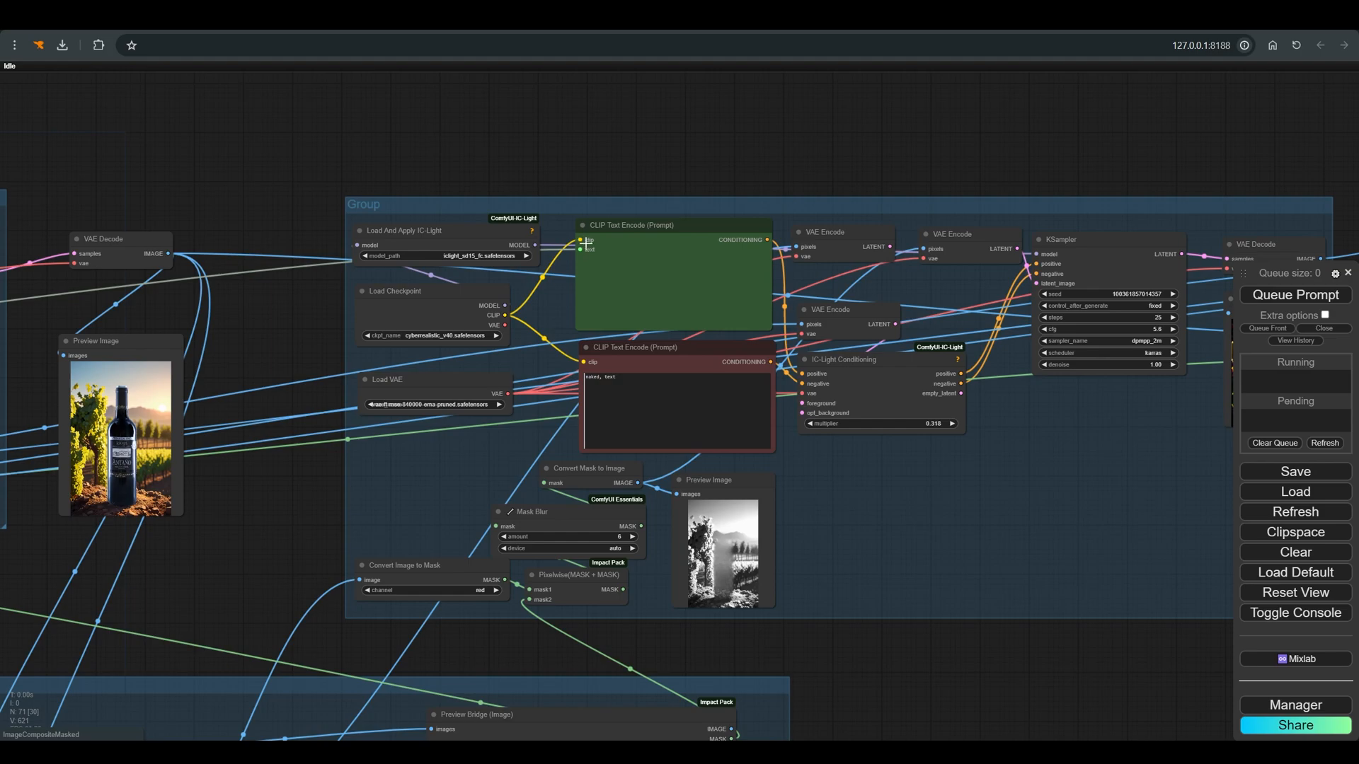
- Zoom into the light mask, the KSampler (25 steps, cfg 5.6, dpmpp_2m karras) and the relit bottle preview
scroll("down", 3)
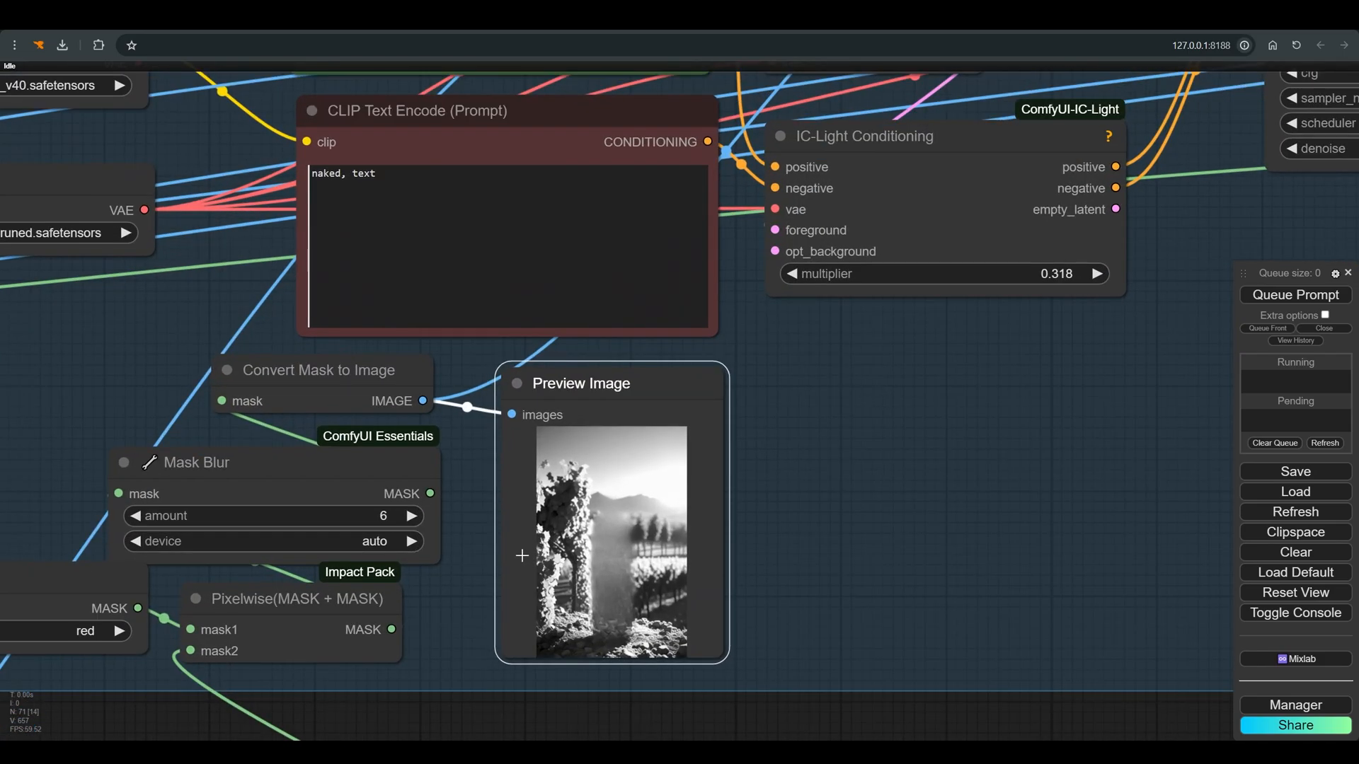
scroll("down", 3)
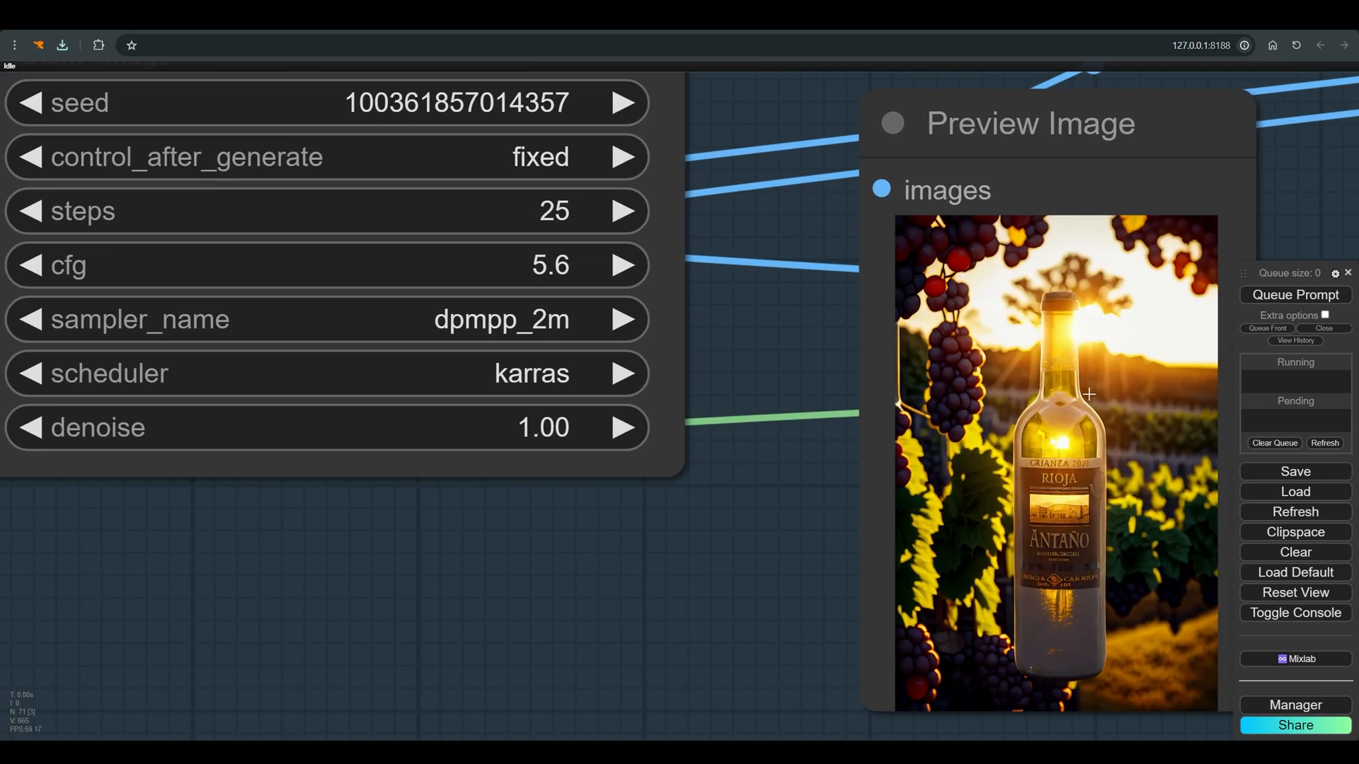
- Scroll to the blending group with ImageBlur, multiply ImageBlend and the bottle-on-black preview
scroll("down", 3)
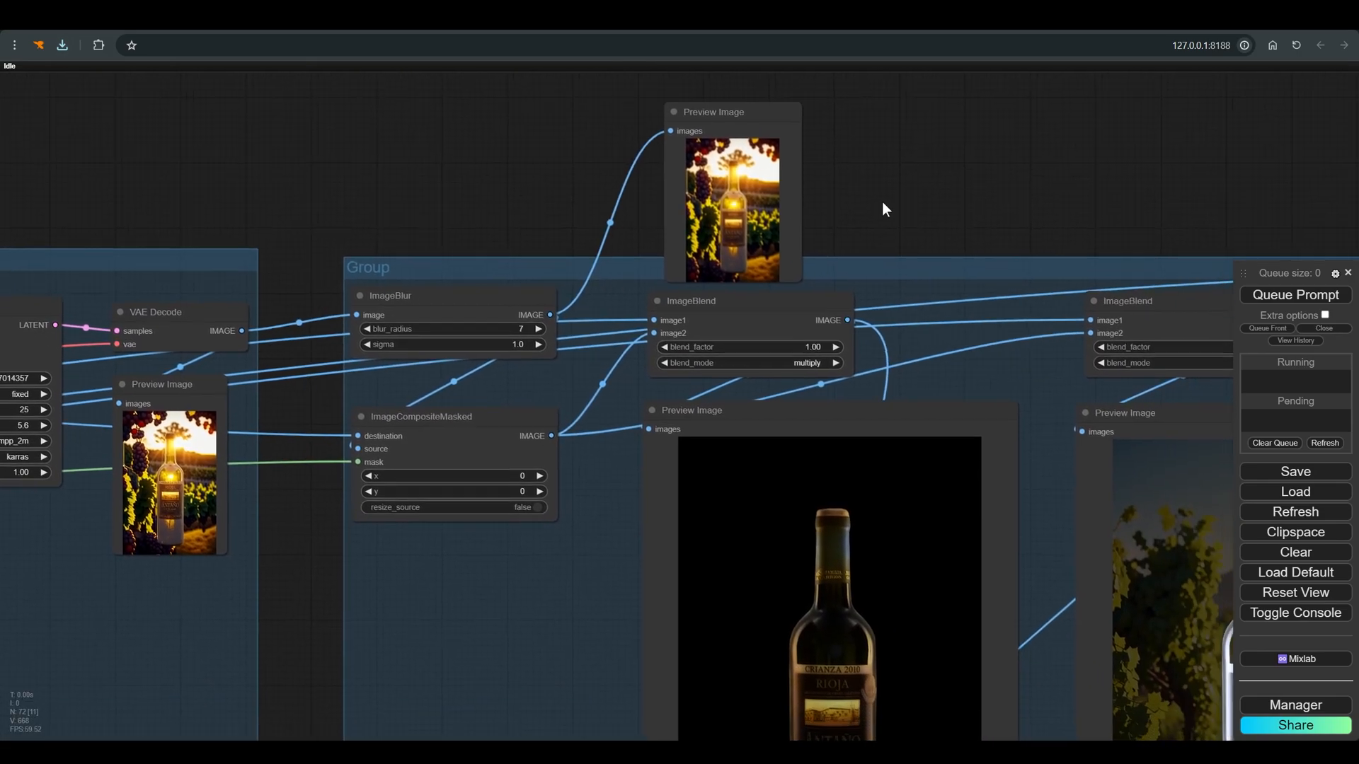
- Change the second ImageBlend node's blend_mode from multiply to screen at 0.30, then view the high-pass detail group
scroll("down", 3)
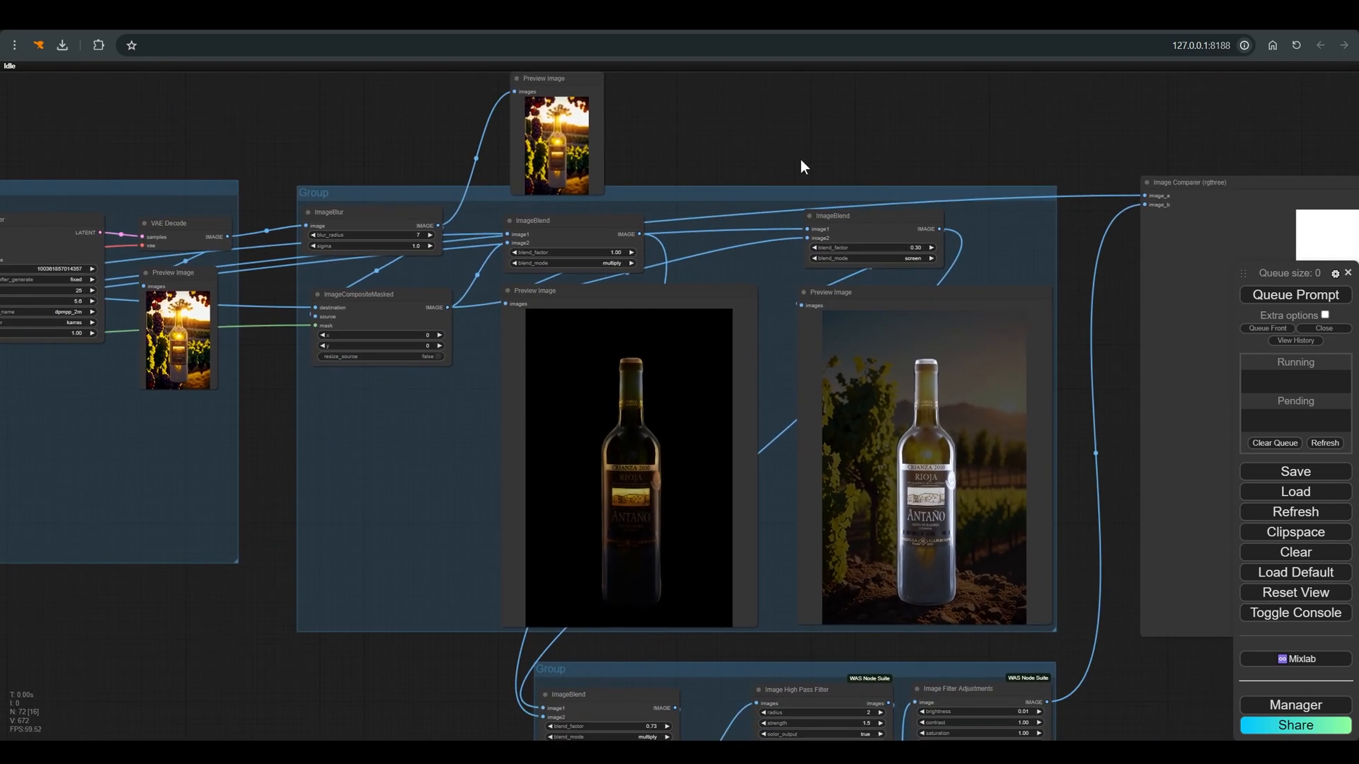
left_click(538, 218)
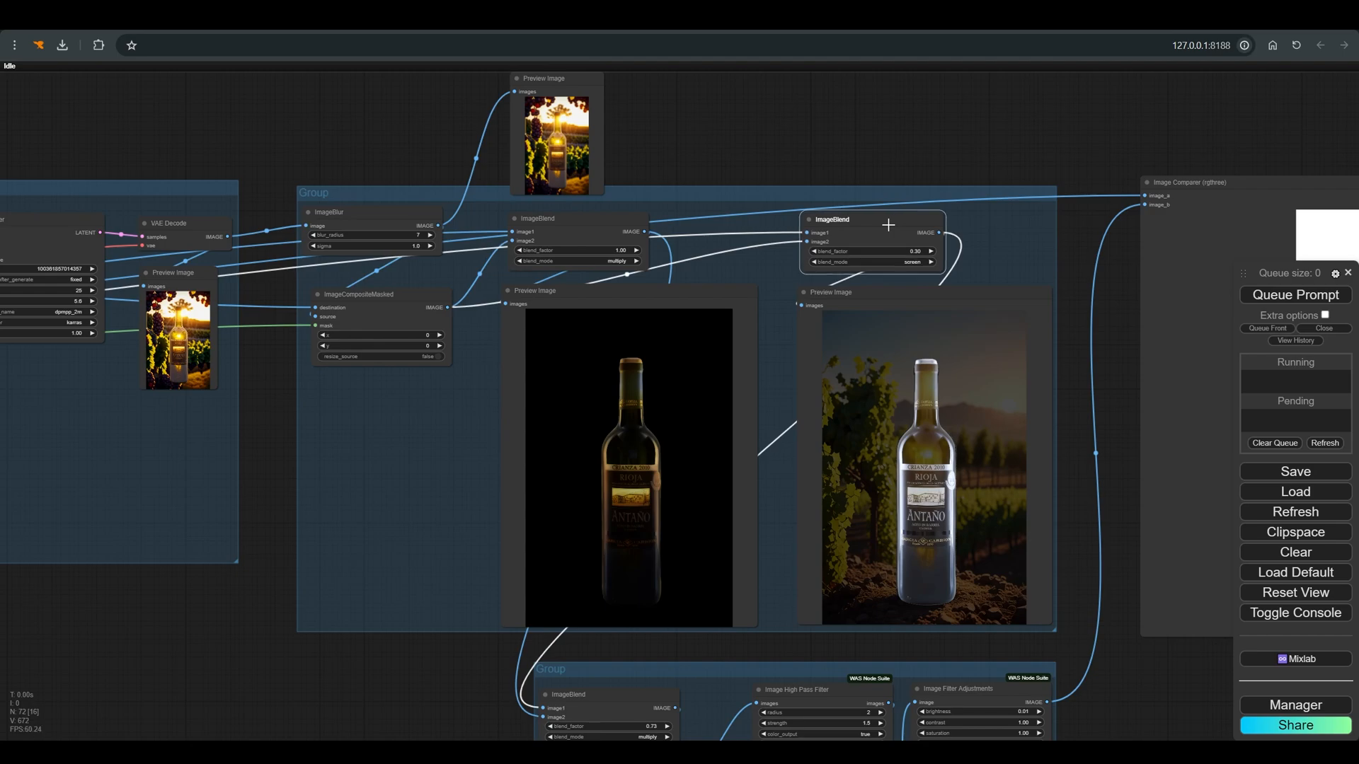
scroll("down", 3)
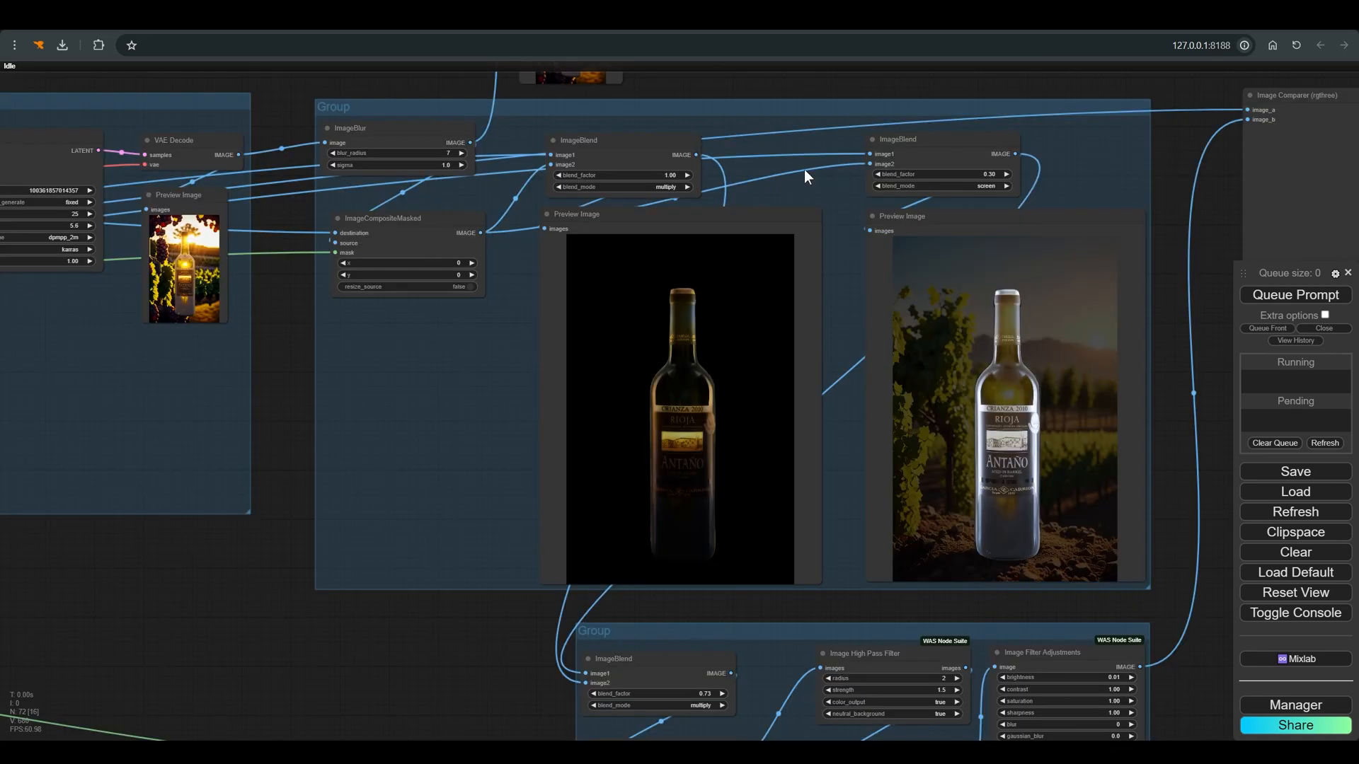
left_click(626, 187)
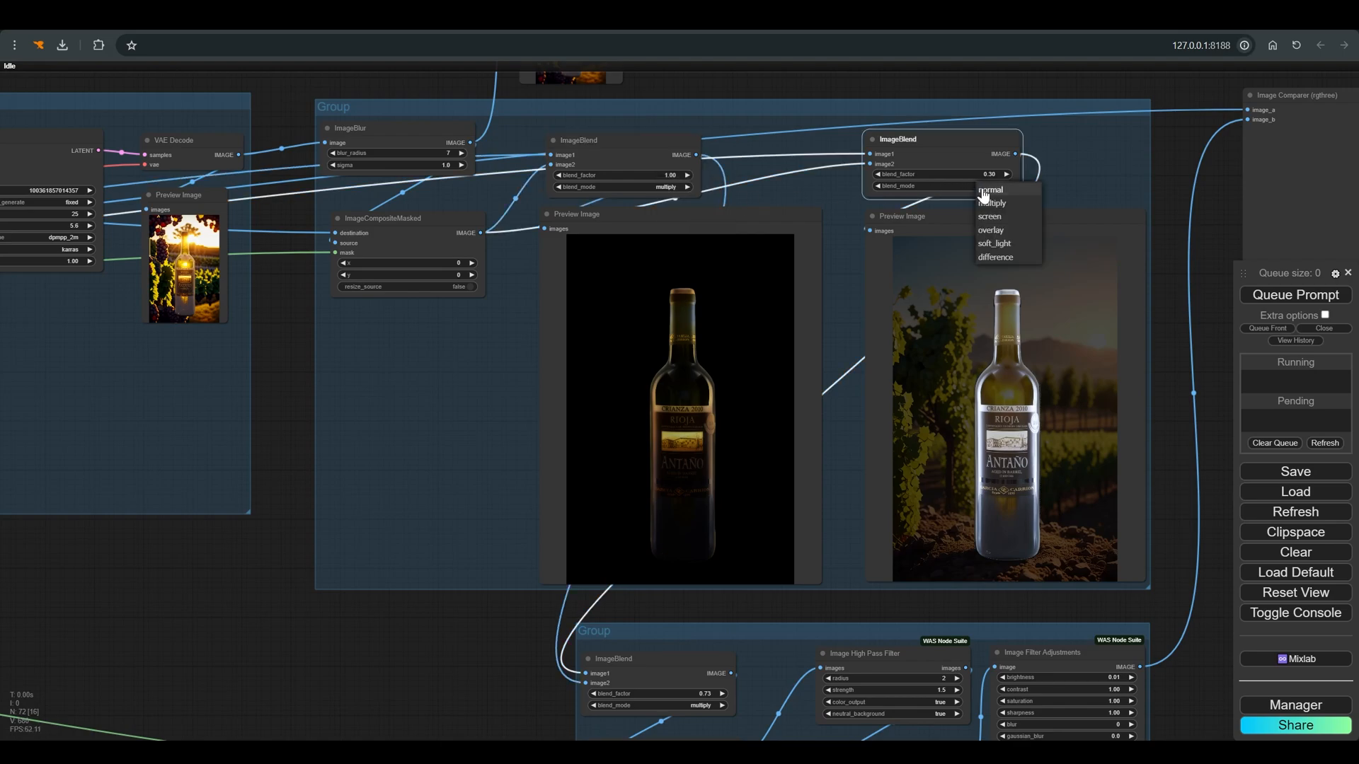
left_click(990, 215)
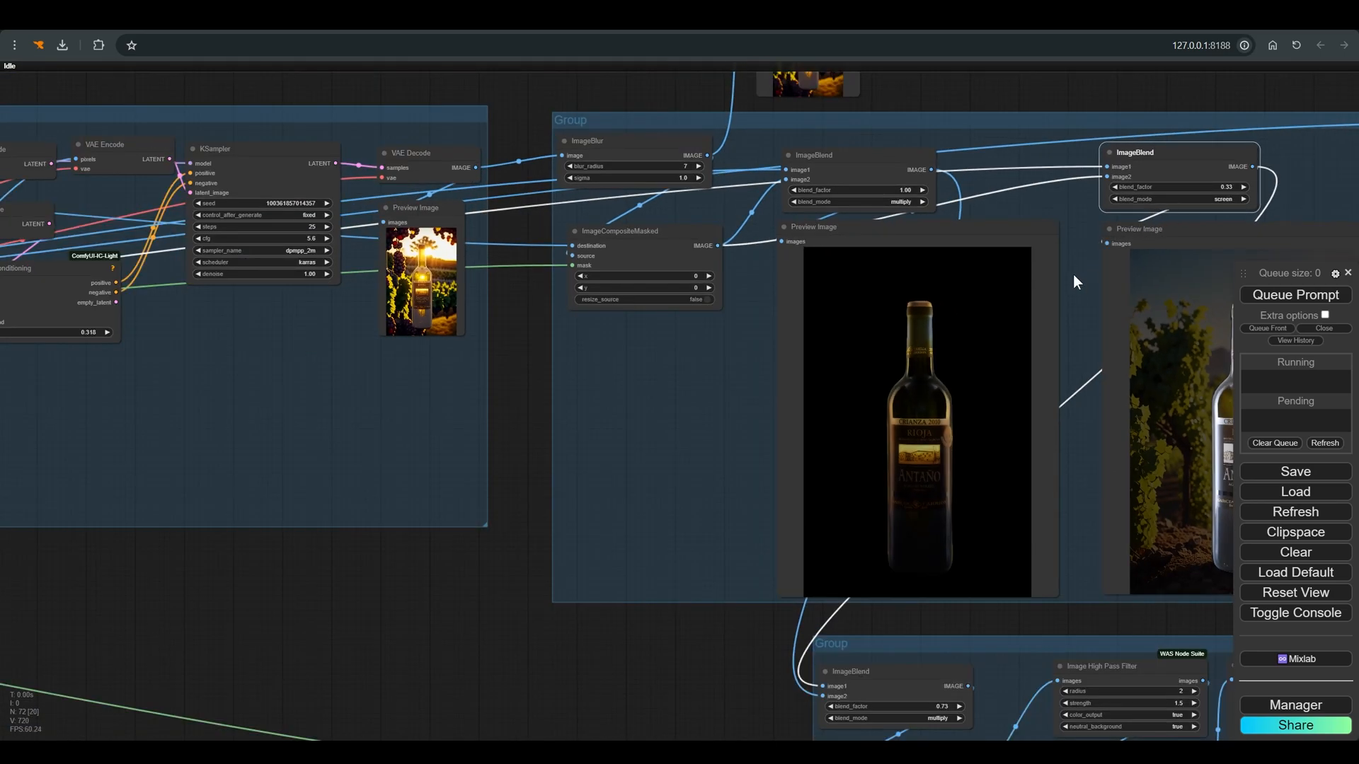
scroll("down", 3)
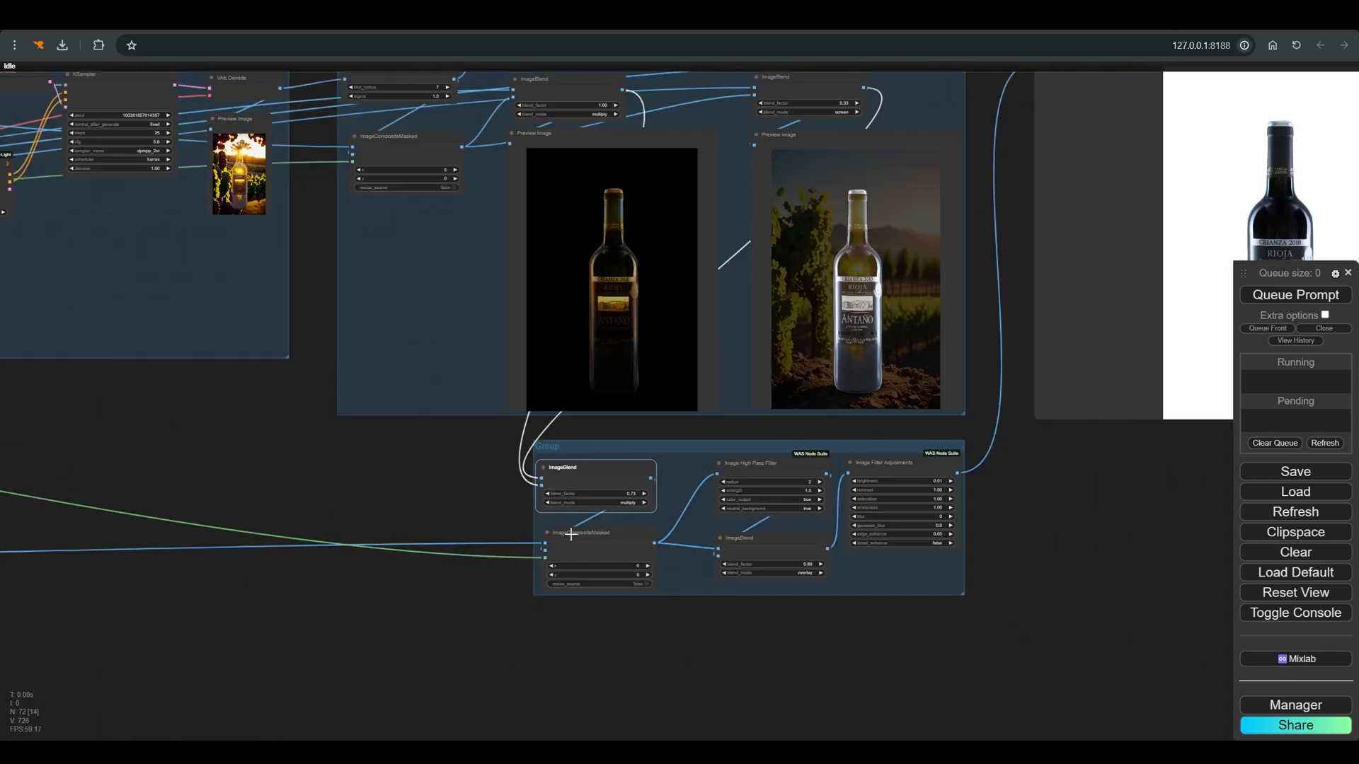
- Navigate back to the prompt nodes where the Product text now reads 'car'
scroll("down", 3)
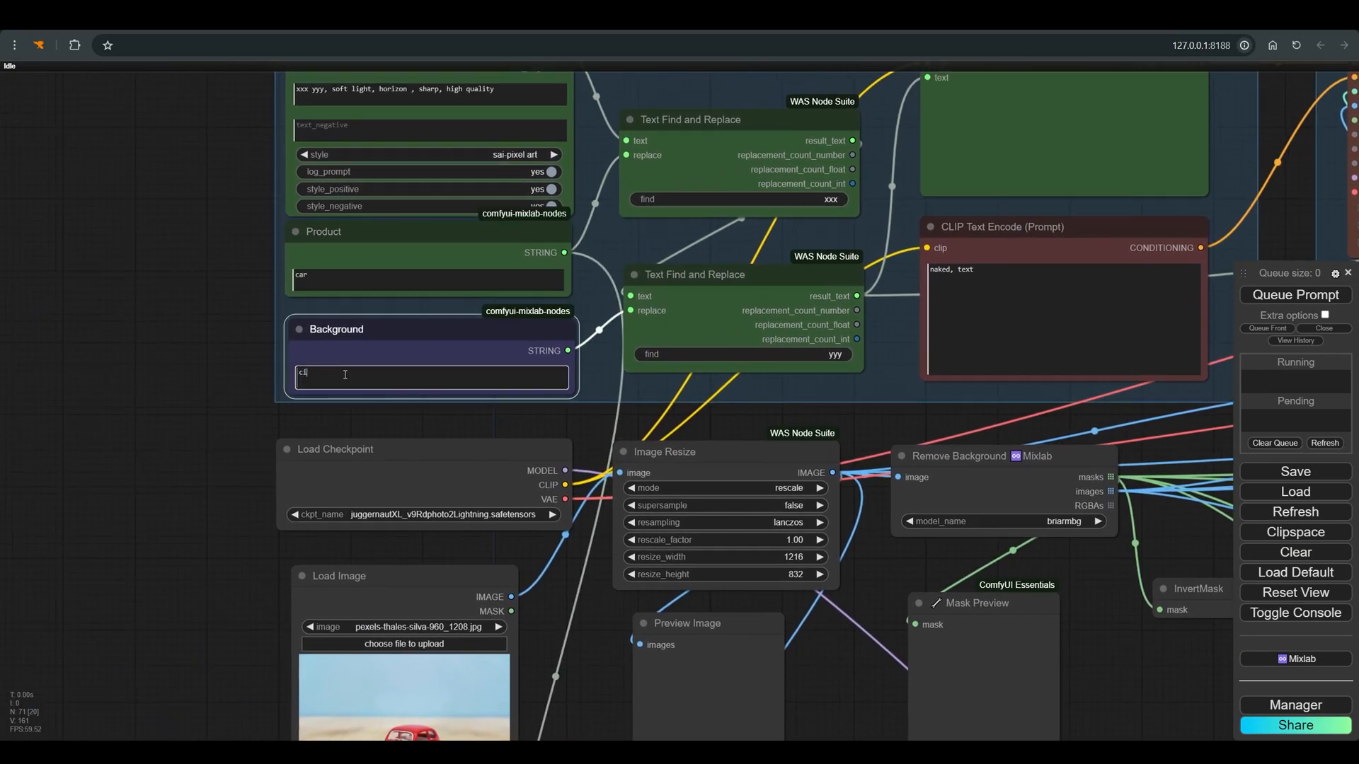
- Enter 'city lights, bokeh' as the Background text and move to the IPAdapter group
type("city lights, bokeh")
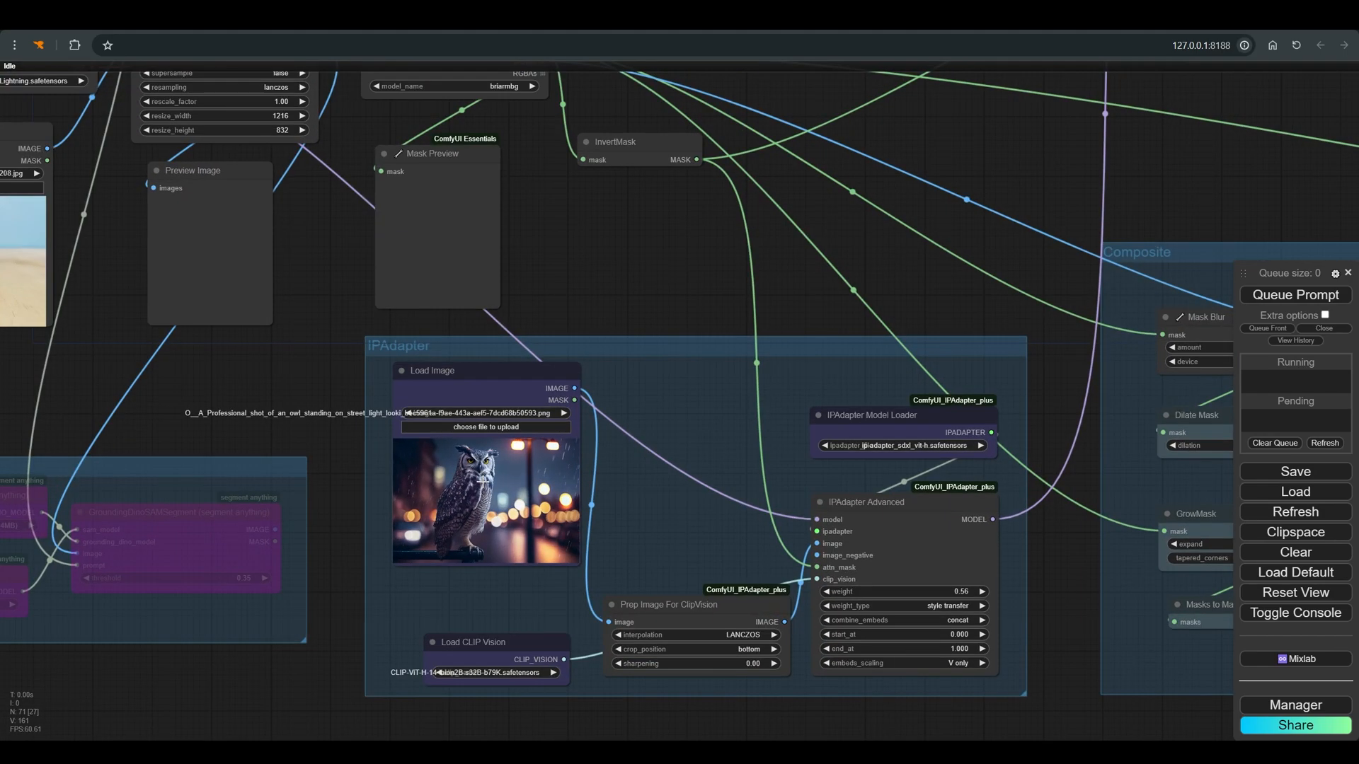
mouse_move(1142, 297)
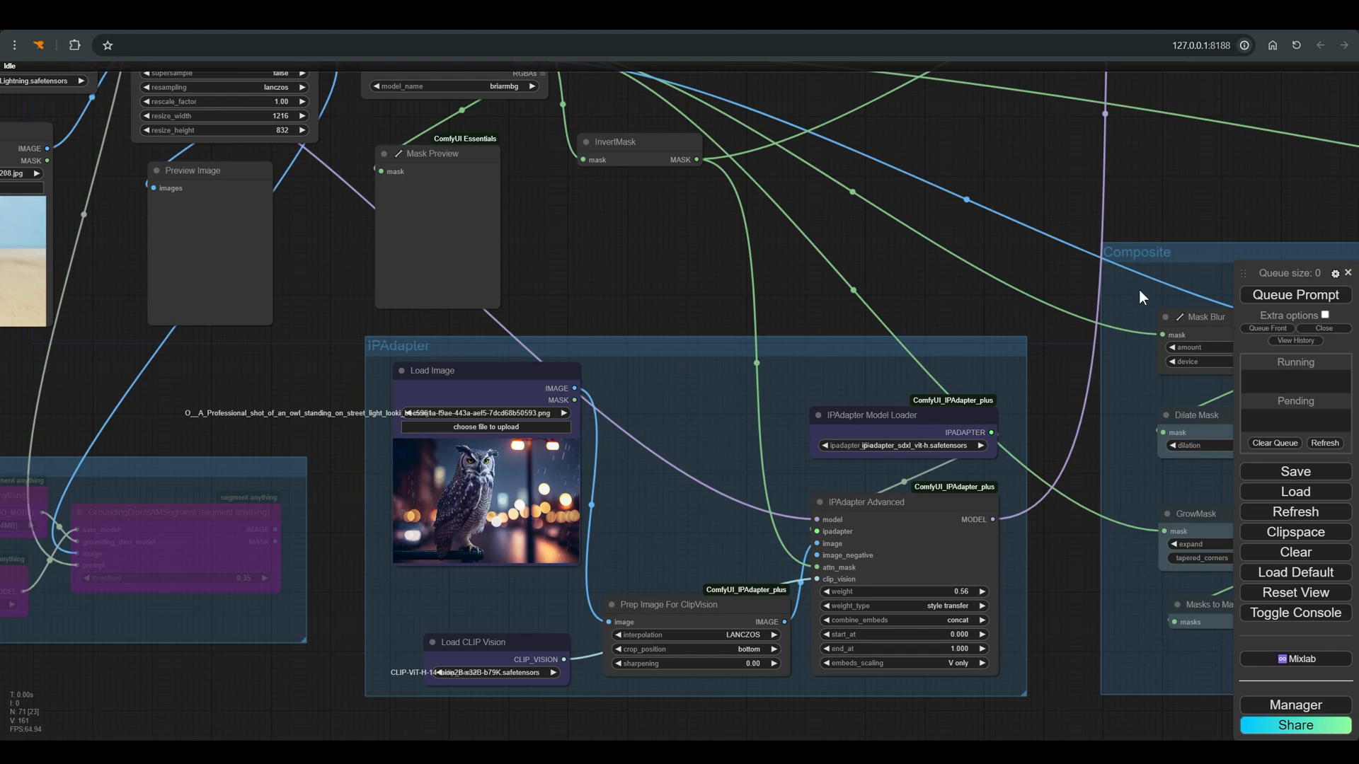
left_click(1295, 294)
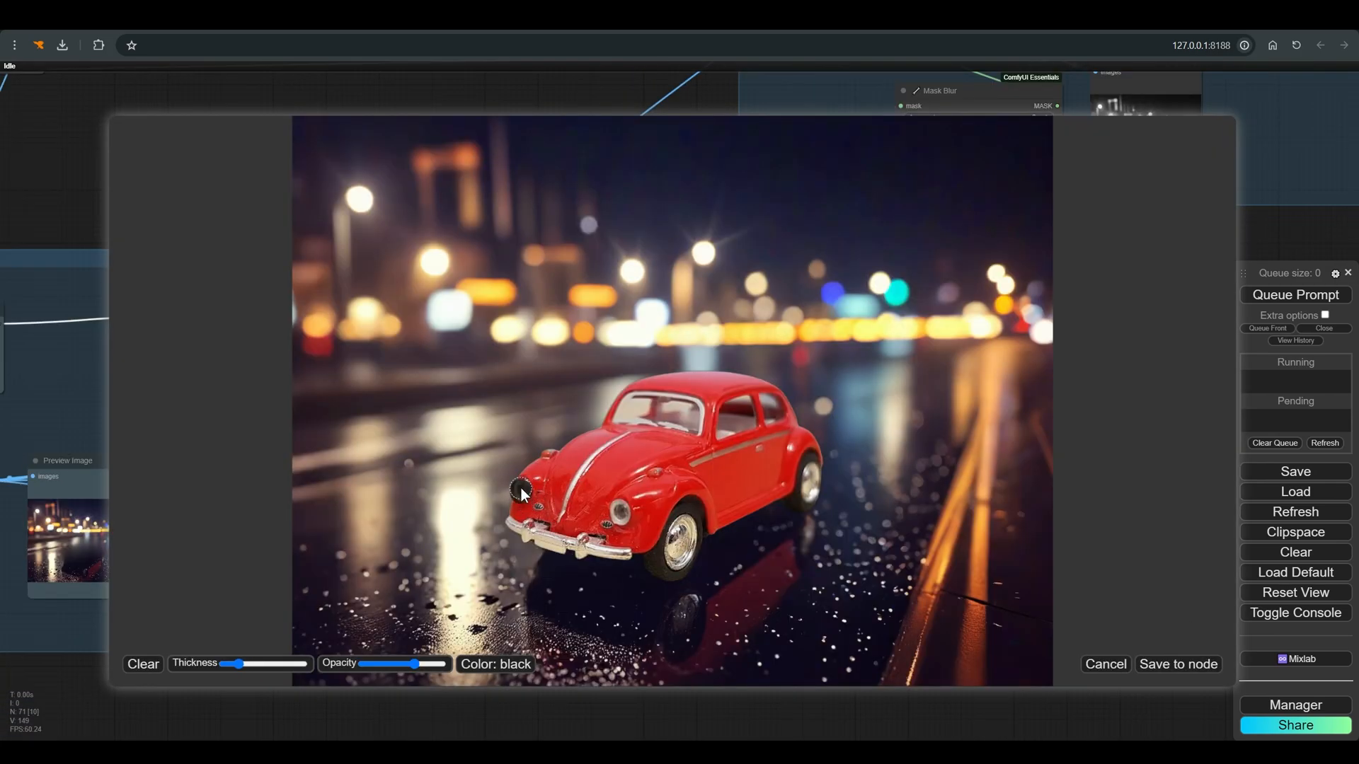
- Paint mask over the toy car's hood and roof and save the edited mask to the node
left_click_drag(520, 490, 681, 385)
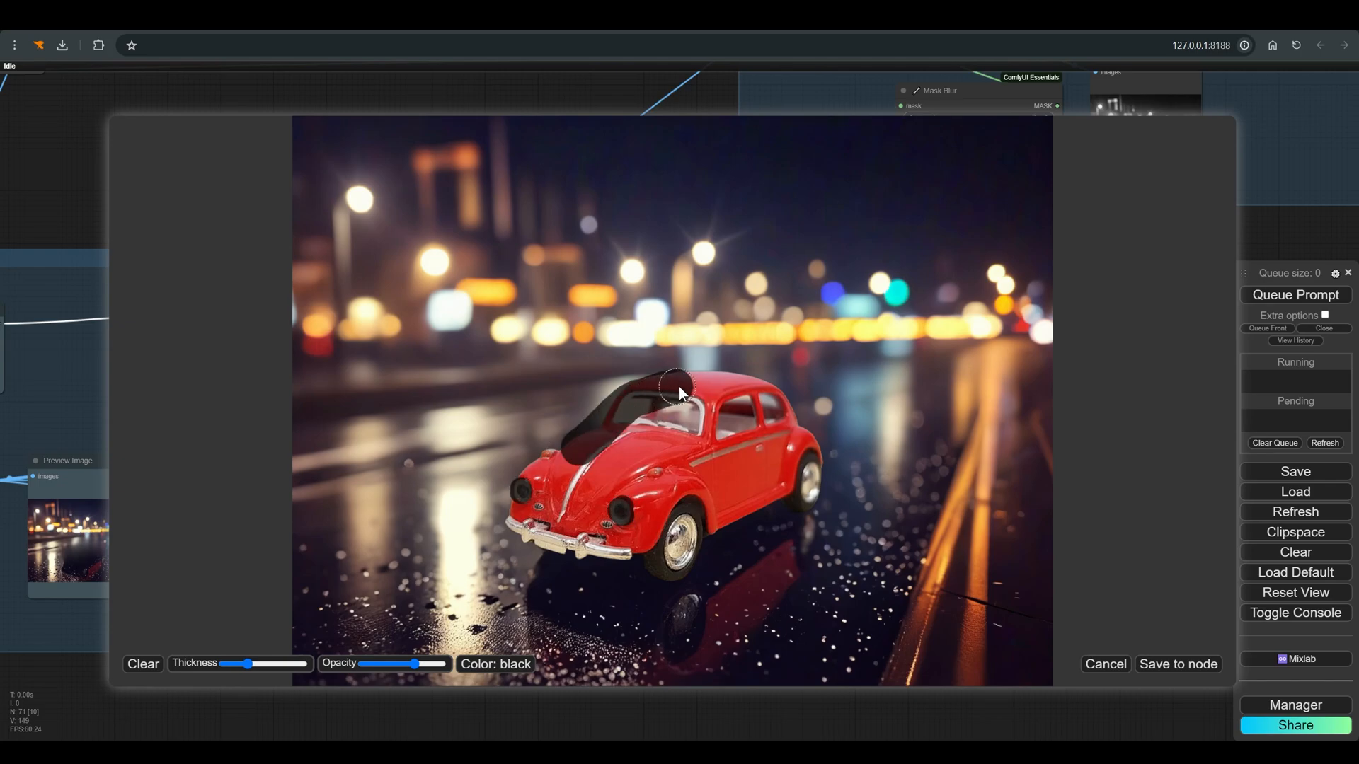
left_click(1178, 664)
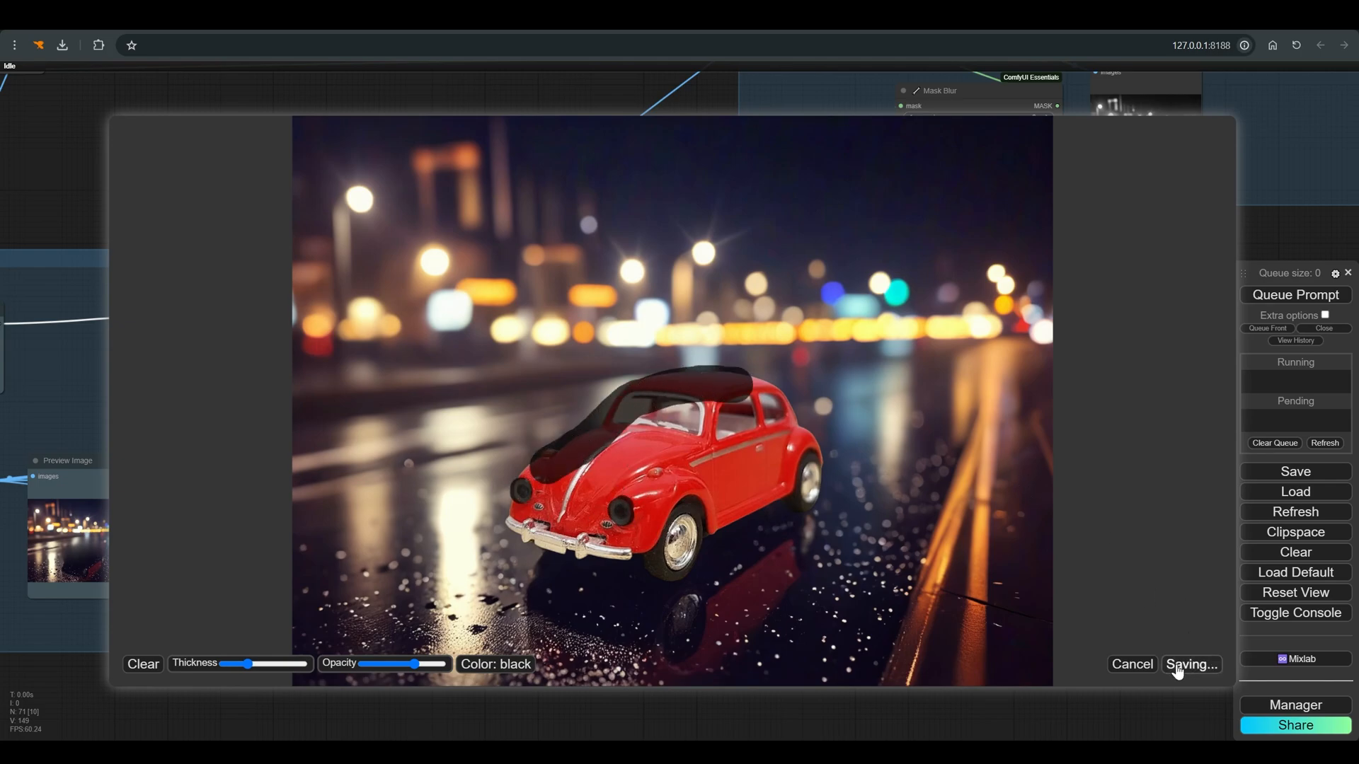
left_click(1190, 664)
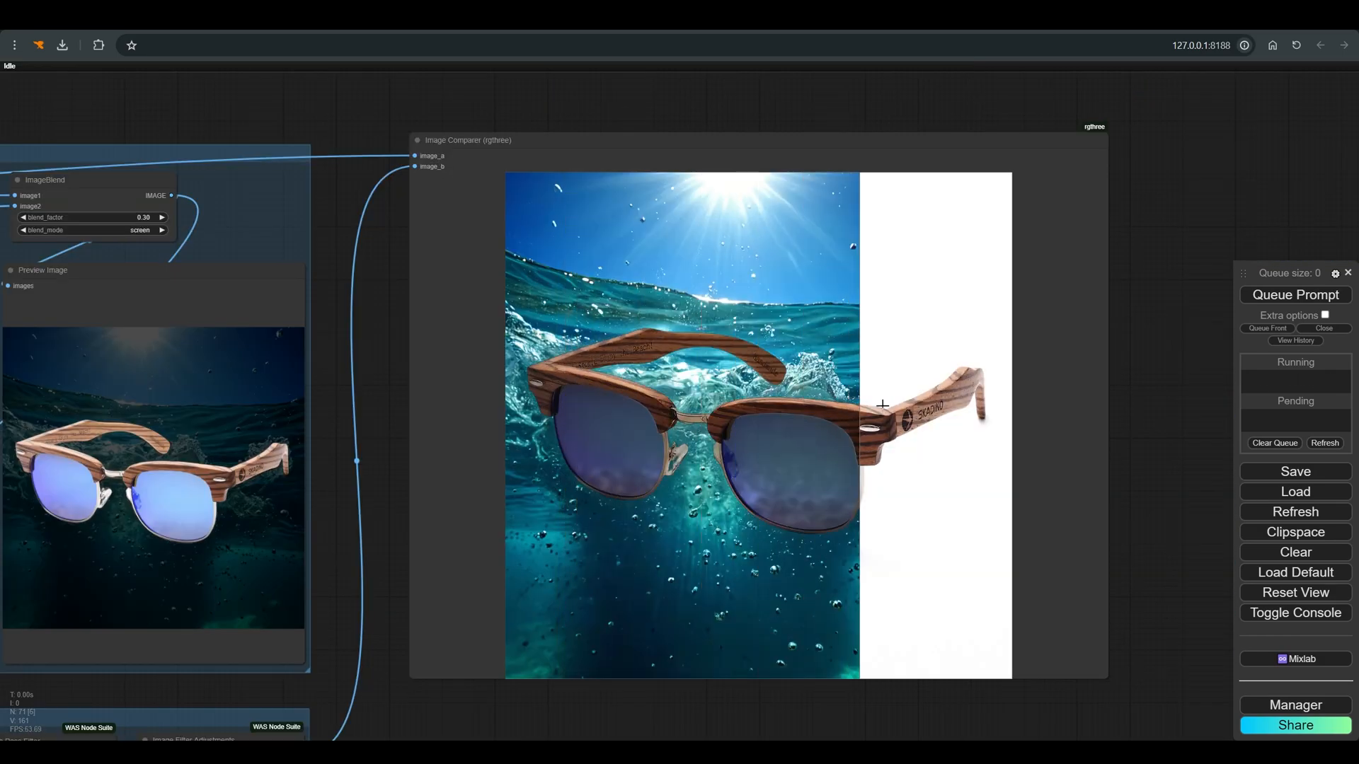
- Slide the Image Comparer split to reveal relit underwater sunglasses against the original photo
left_click_drag(882, 404, 750, 399)
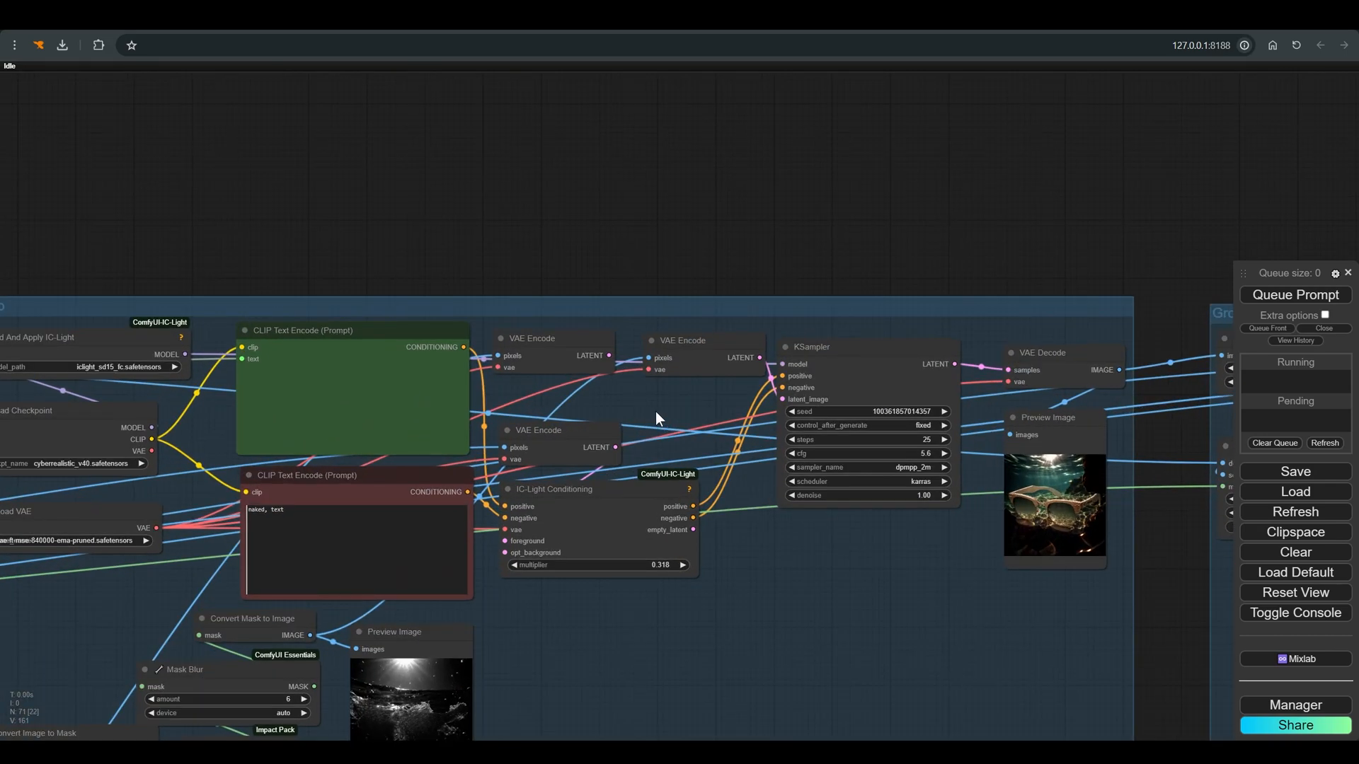
- Queue a new run of the sunglasses relighting workflow from the IC-Light loading nodes
left_click_drag(613, 355, 505, 555)
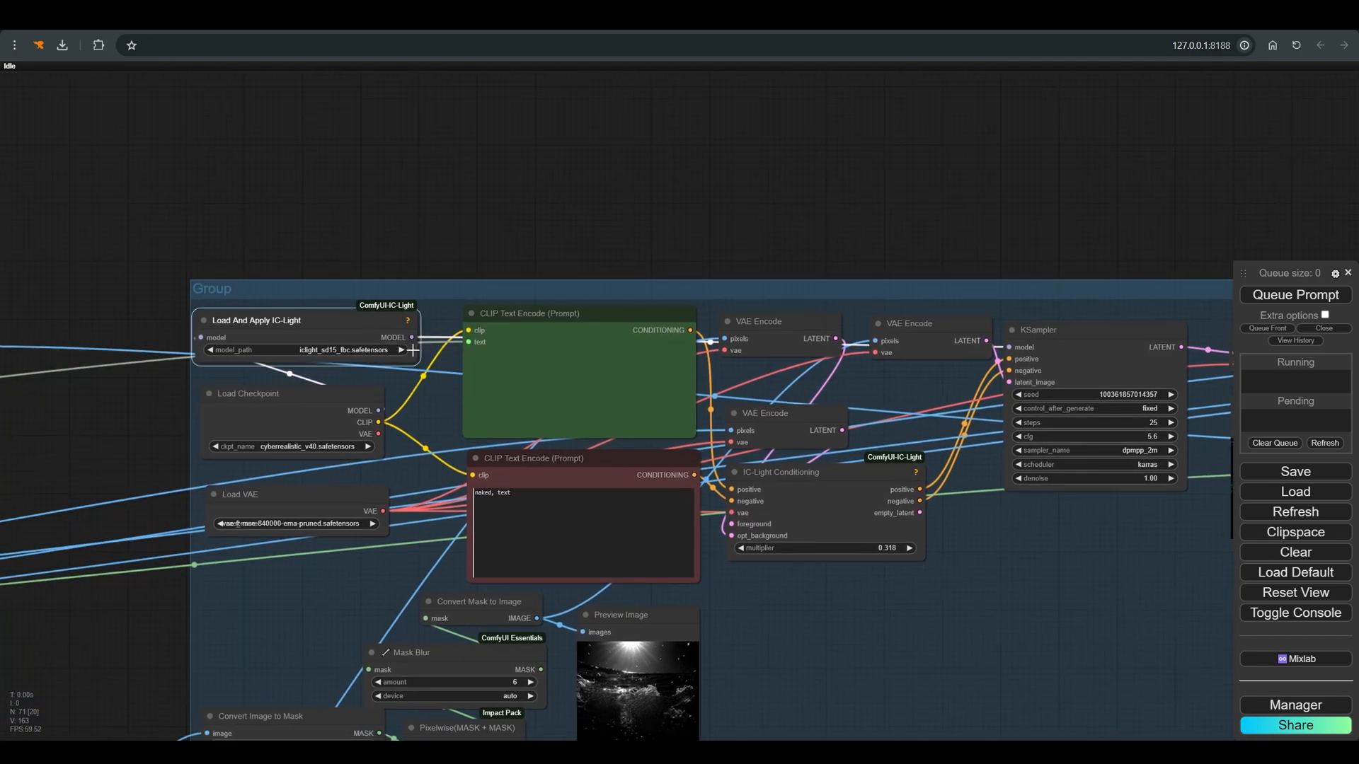
left_click(1295, 294)
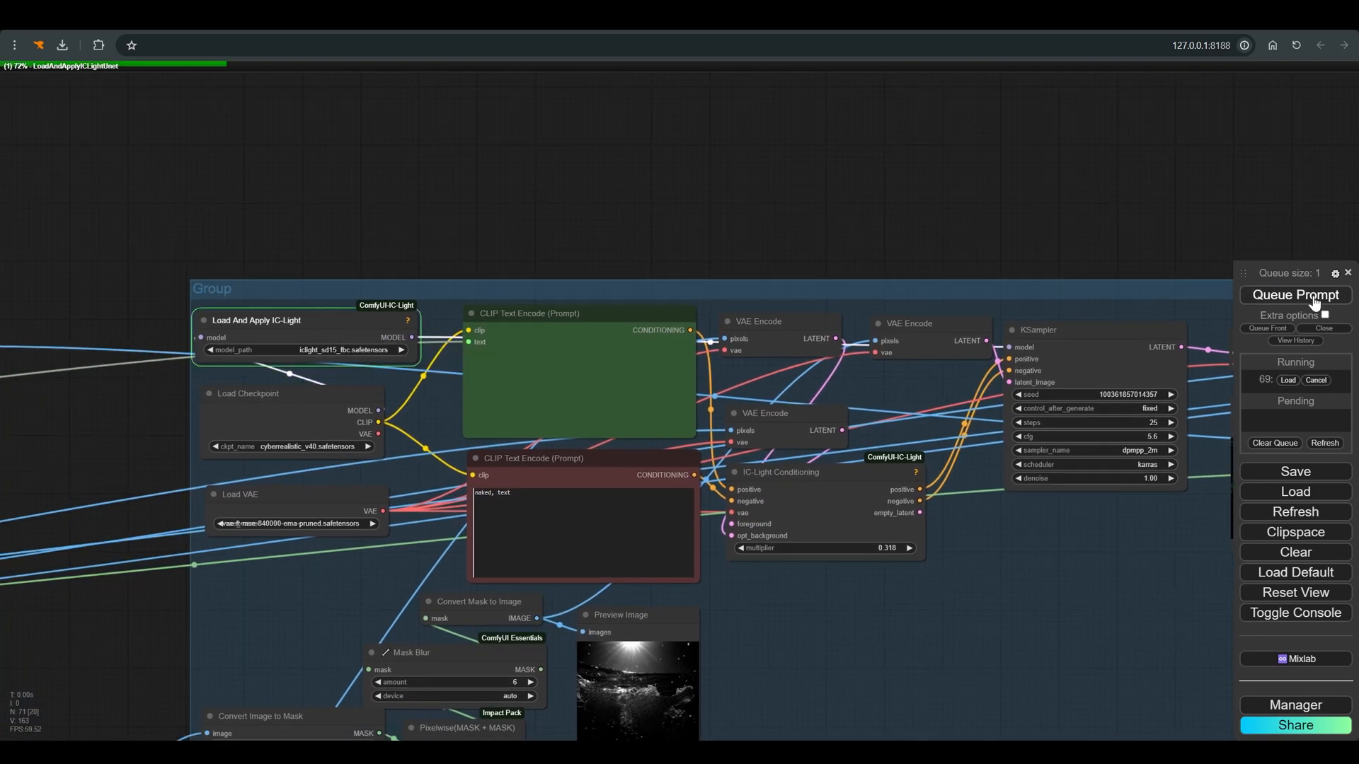